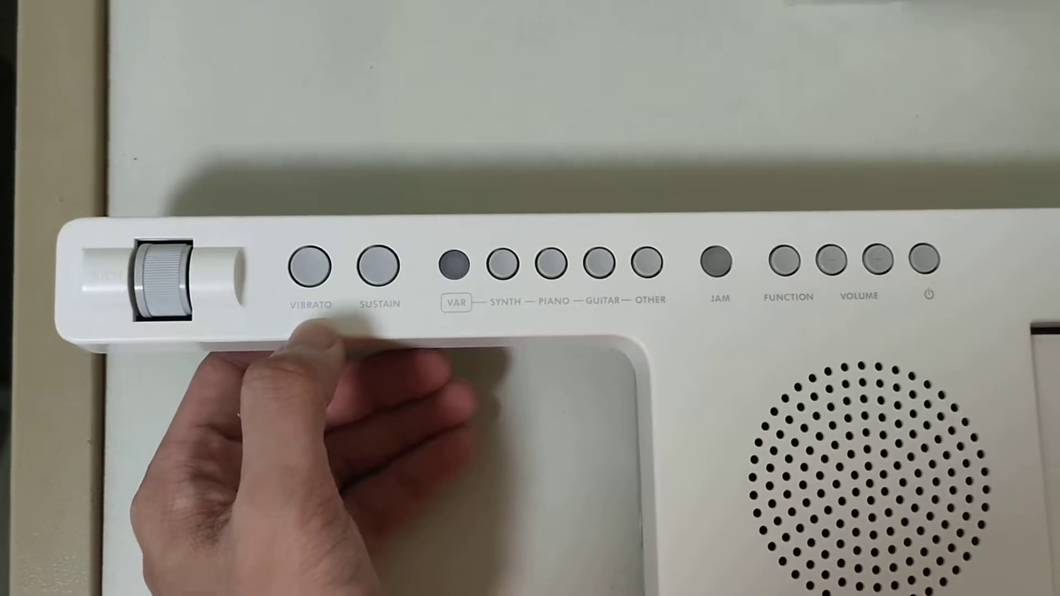
left_click(455, 262)
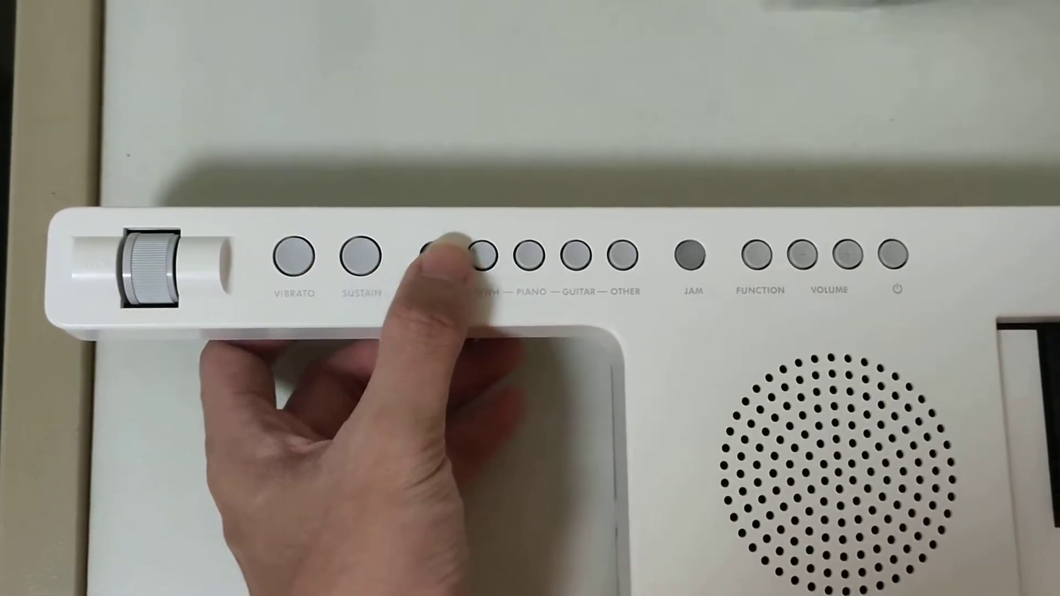